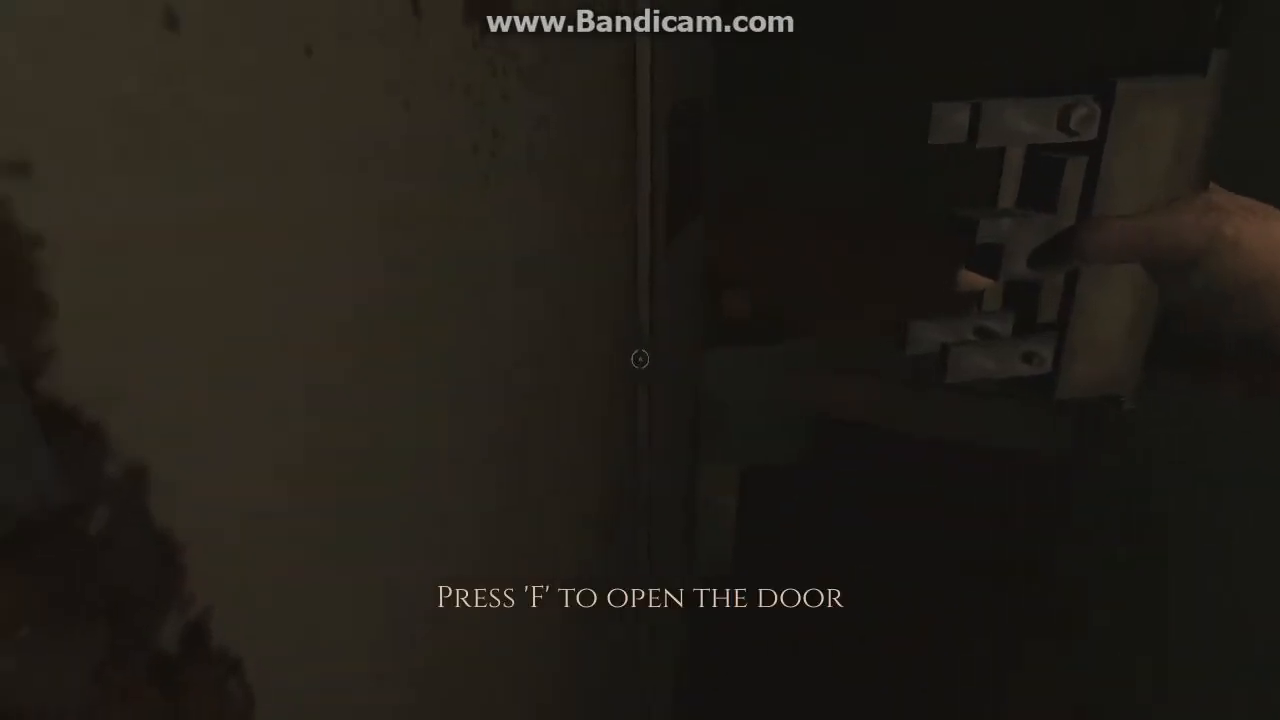
Move through the ship — door ahead, container above — checking the journal and briefly pausing along the way.
key(f)
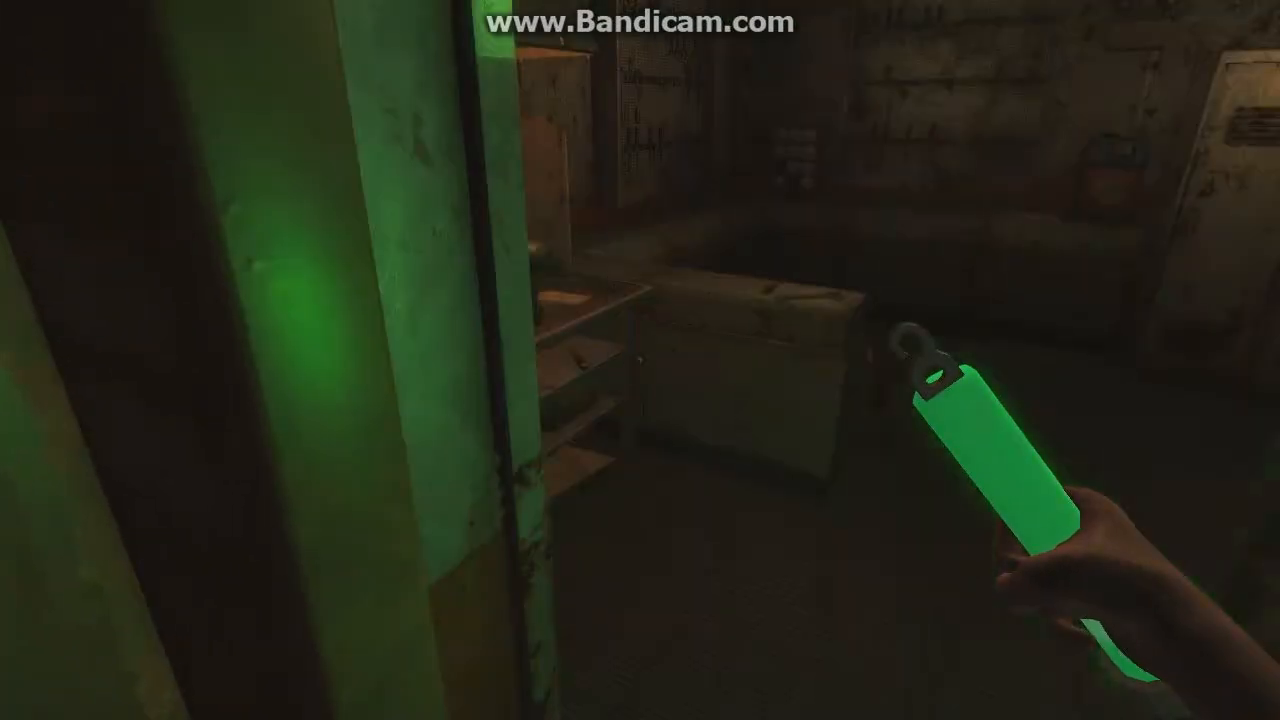
mouse_move(640, 360)
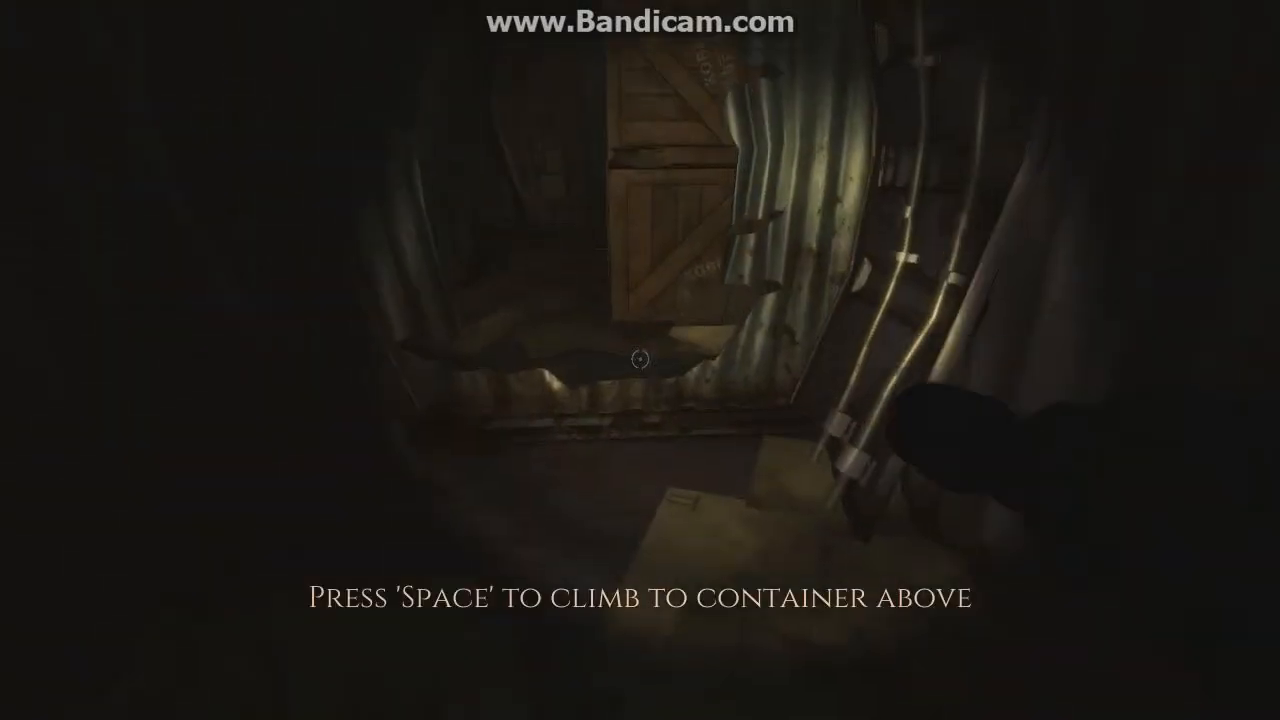
key(space)
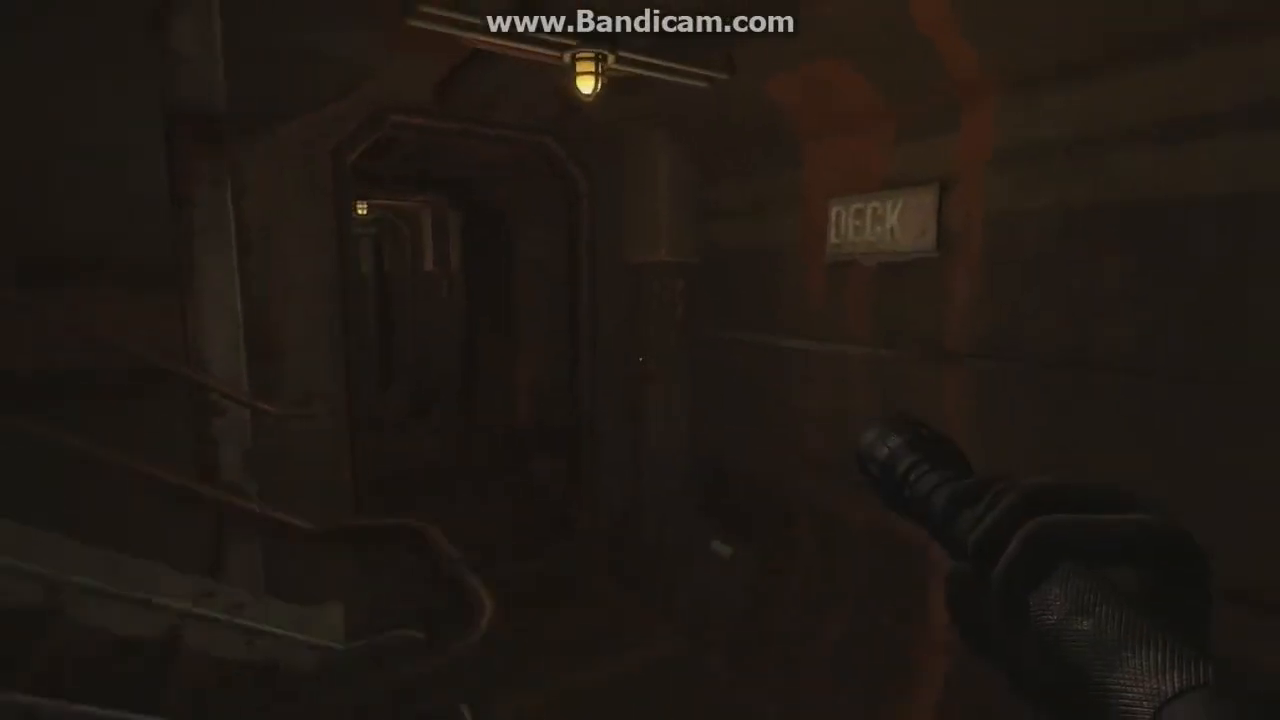
mouse_move(640, 360)
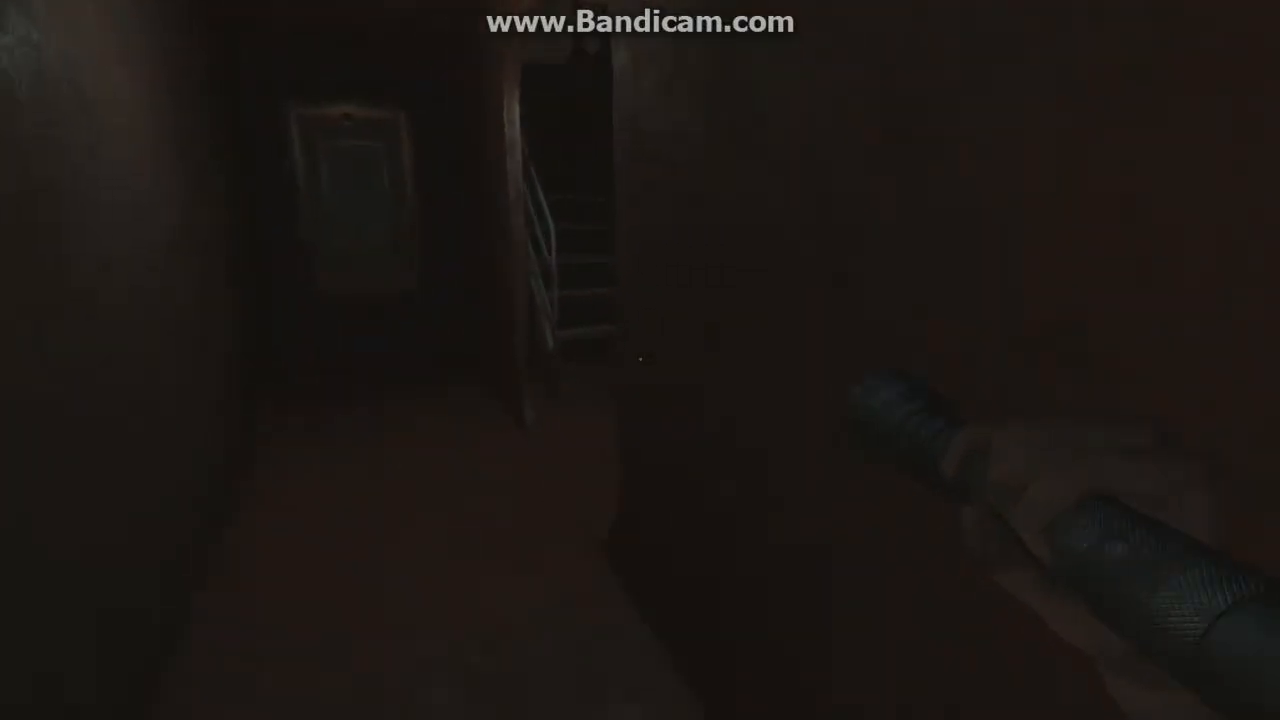
mouse_move(640, 360)
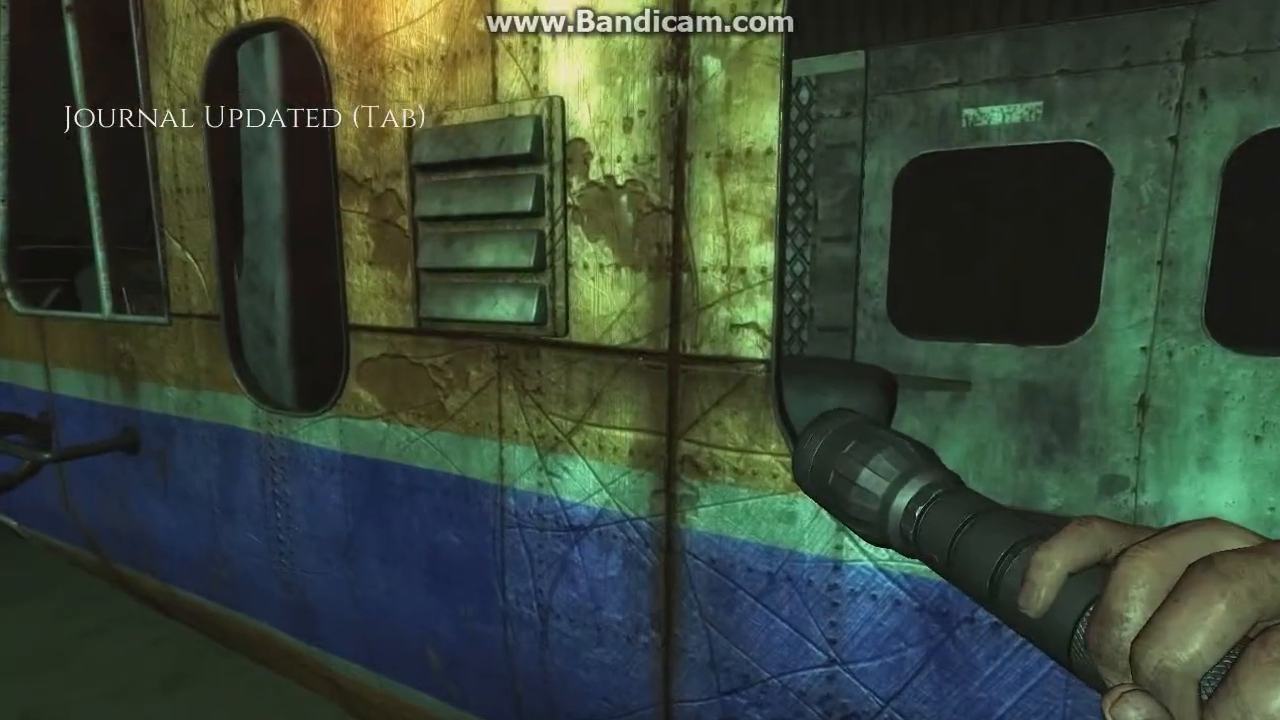
key(Tab)
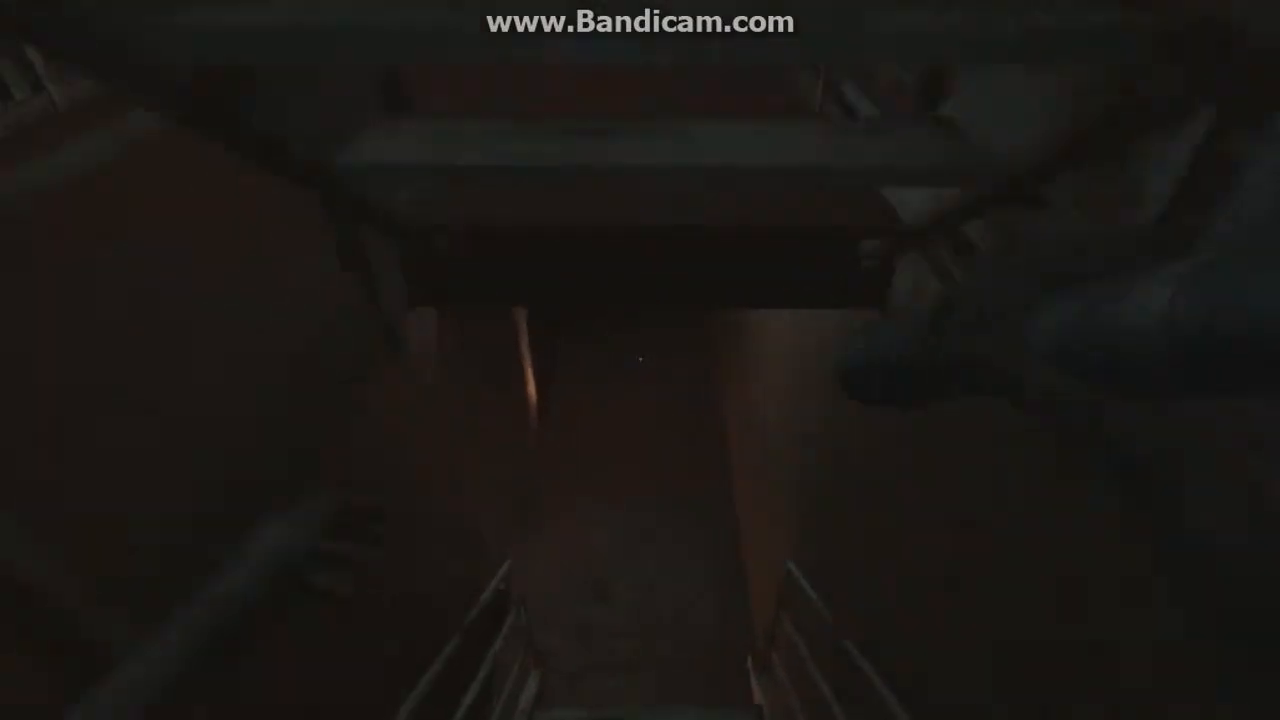
key(Escape)
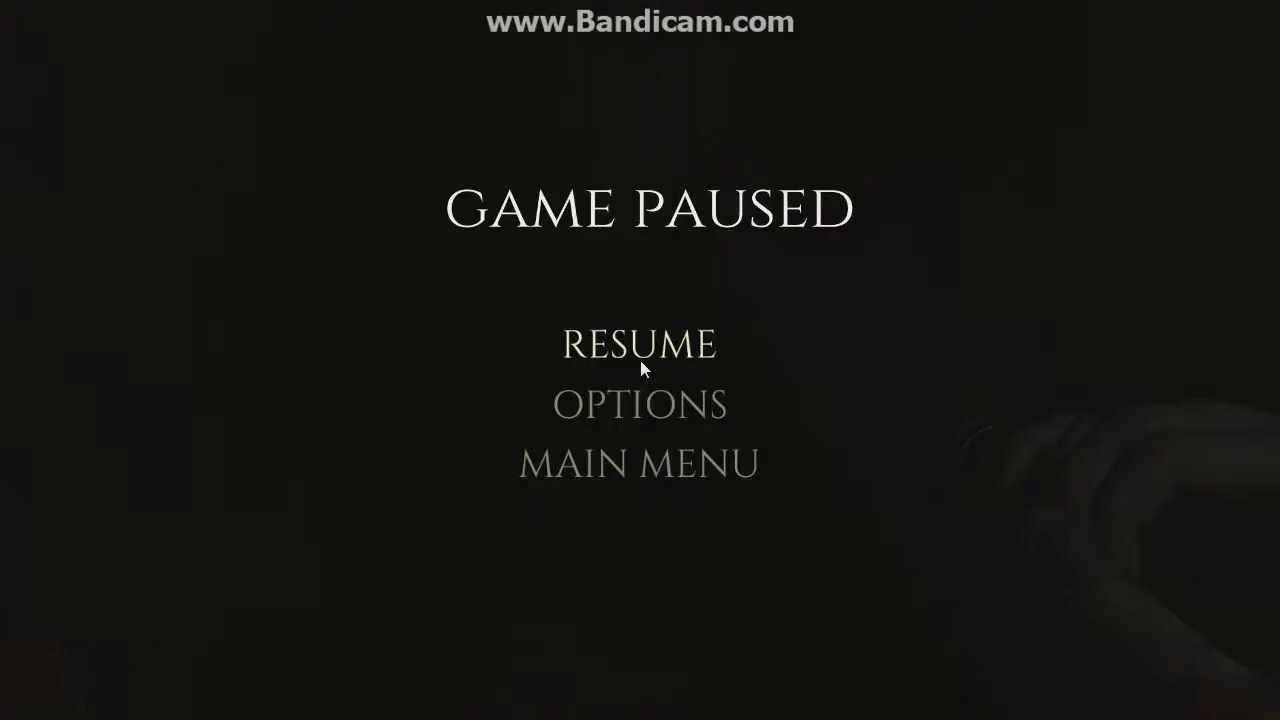
click(639, 344)
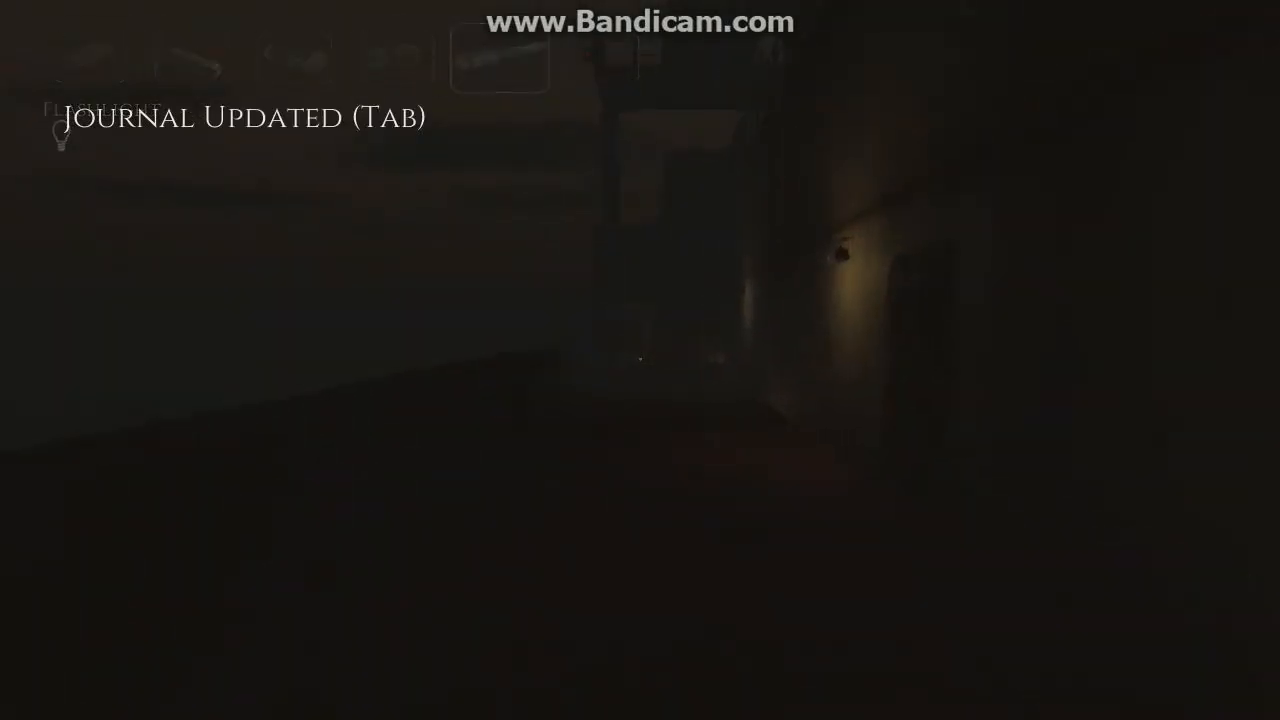
key(Tab)
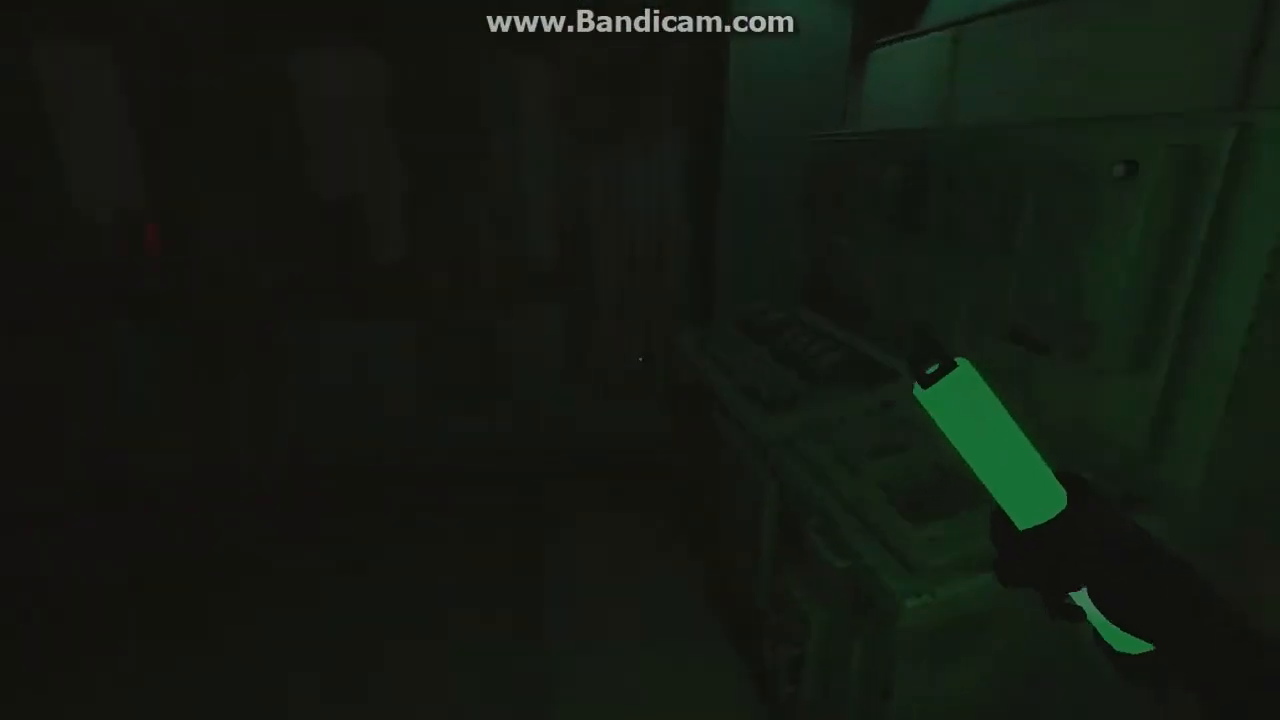
mouse_move(640, 360)
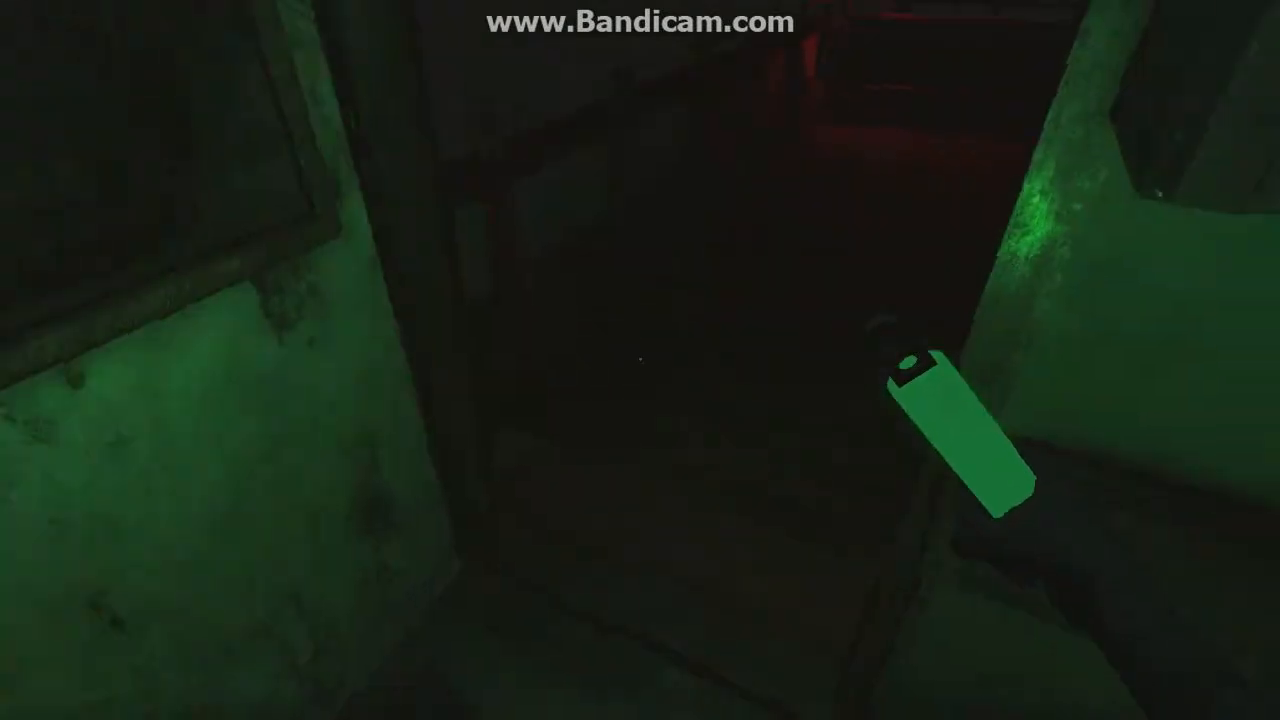
mouse_move(640, 360)
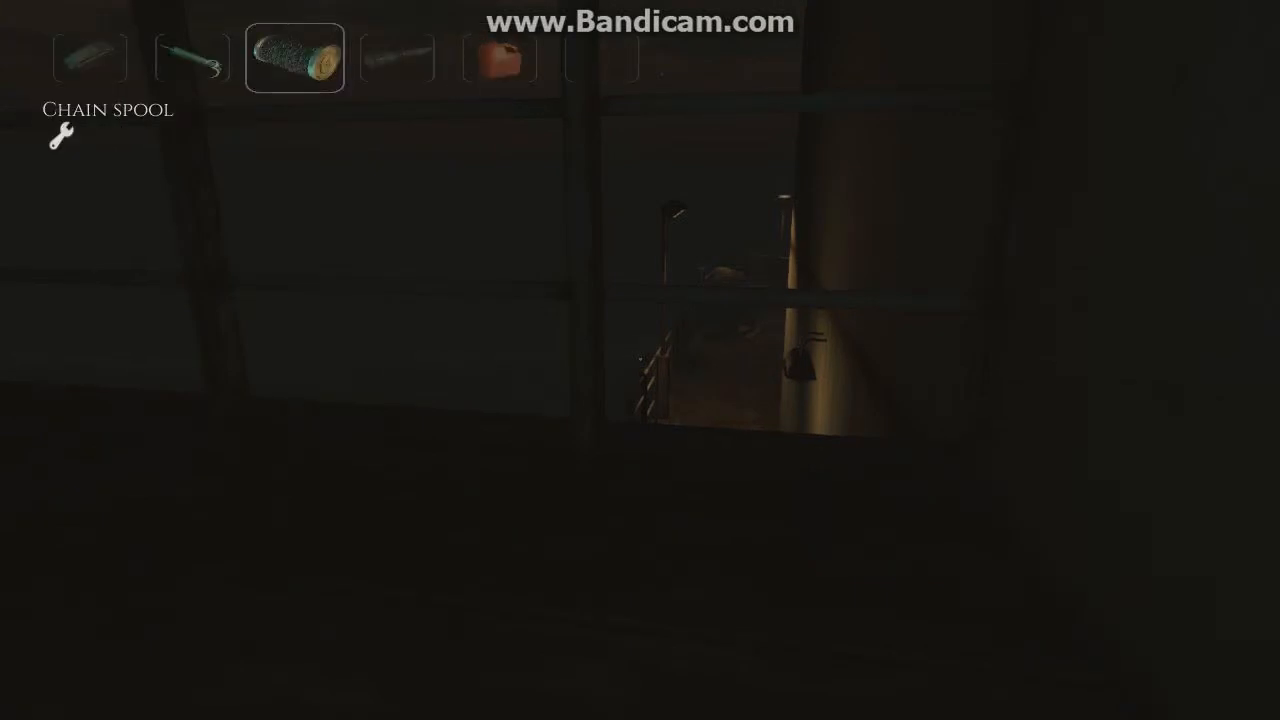
mouse_move(640, 360)
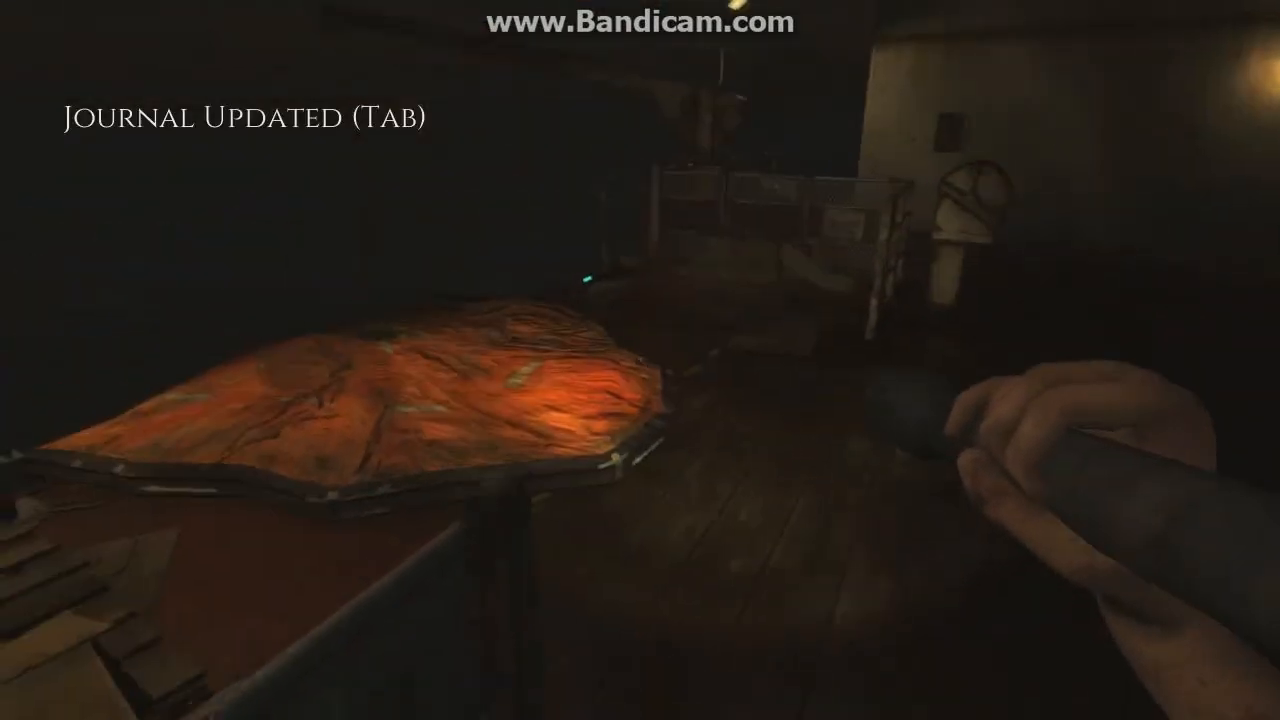
Read the journal's new Escape route: Liferaft entry and its note to inspect the liferaft.
key(tab)
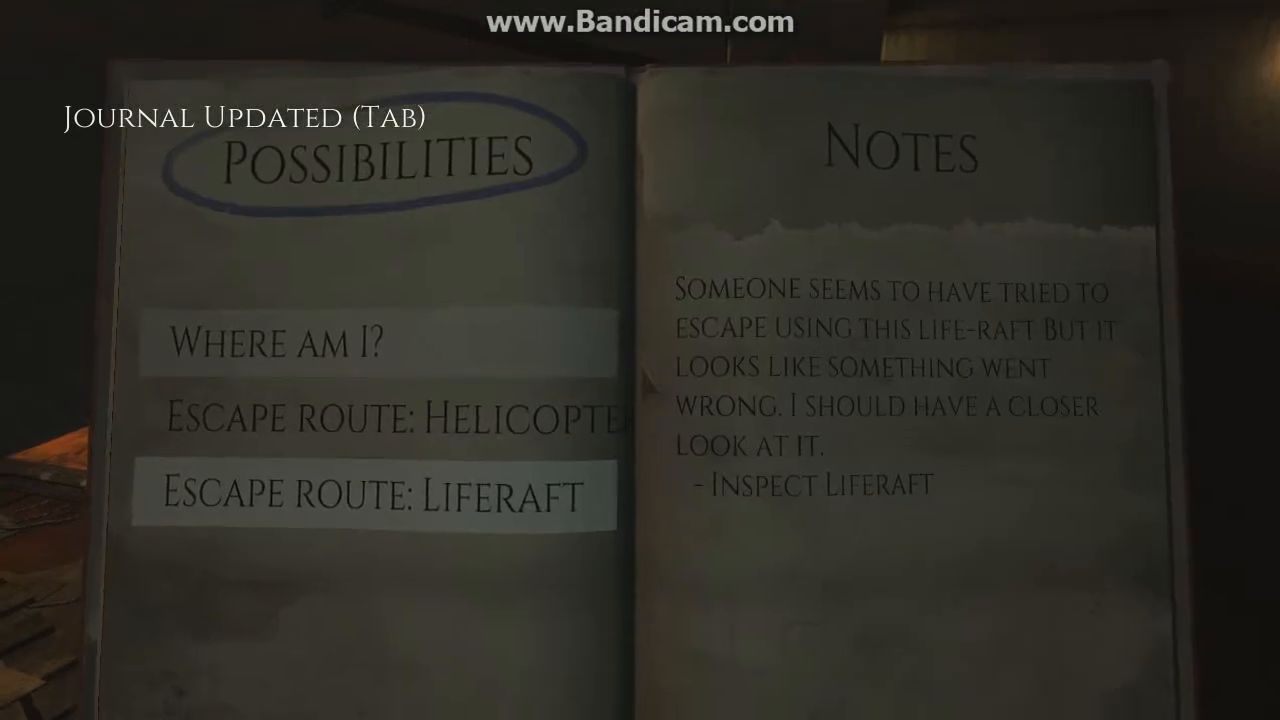